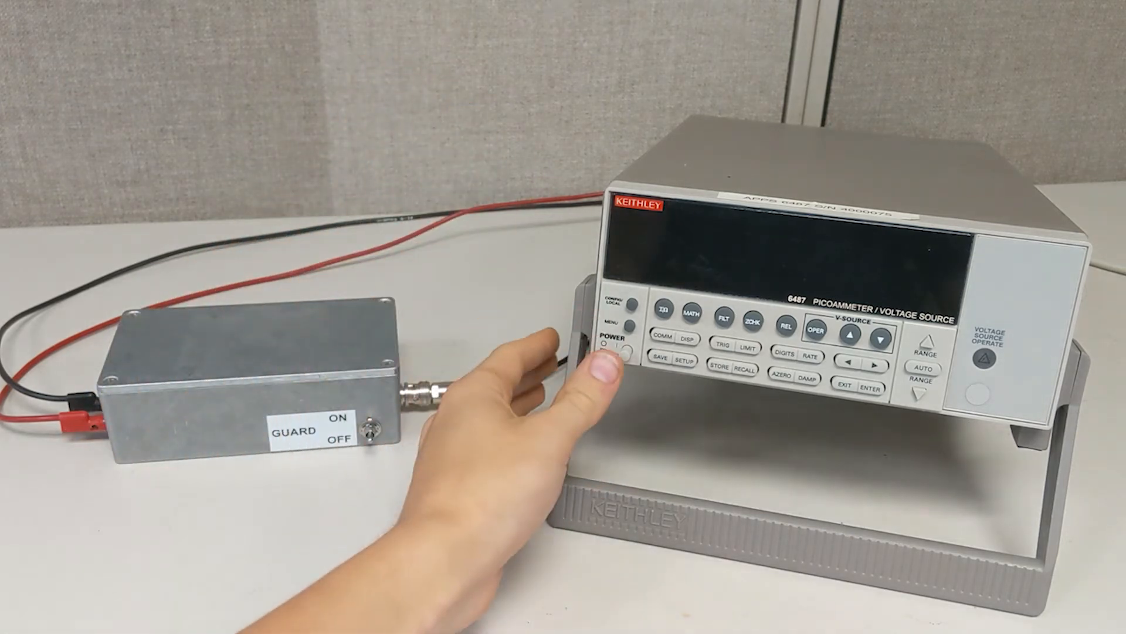
{"action": "left_click", "coordinate": [620, 357]}
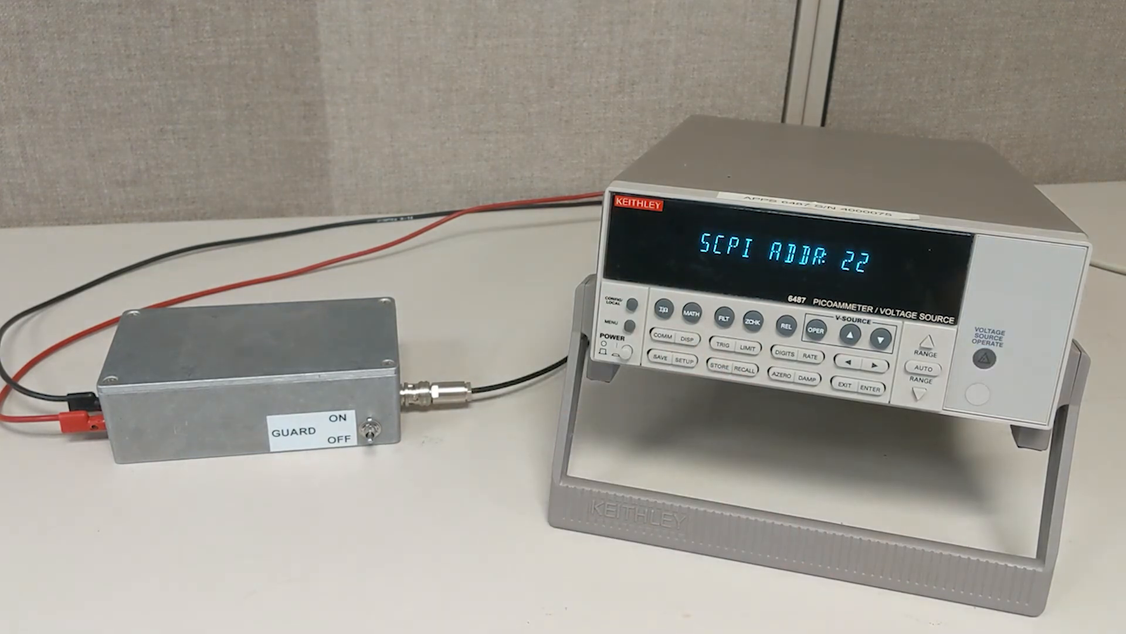
{"action": "left_click", "coordinate": [754, 320]}
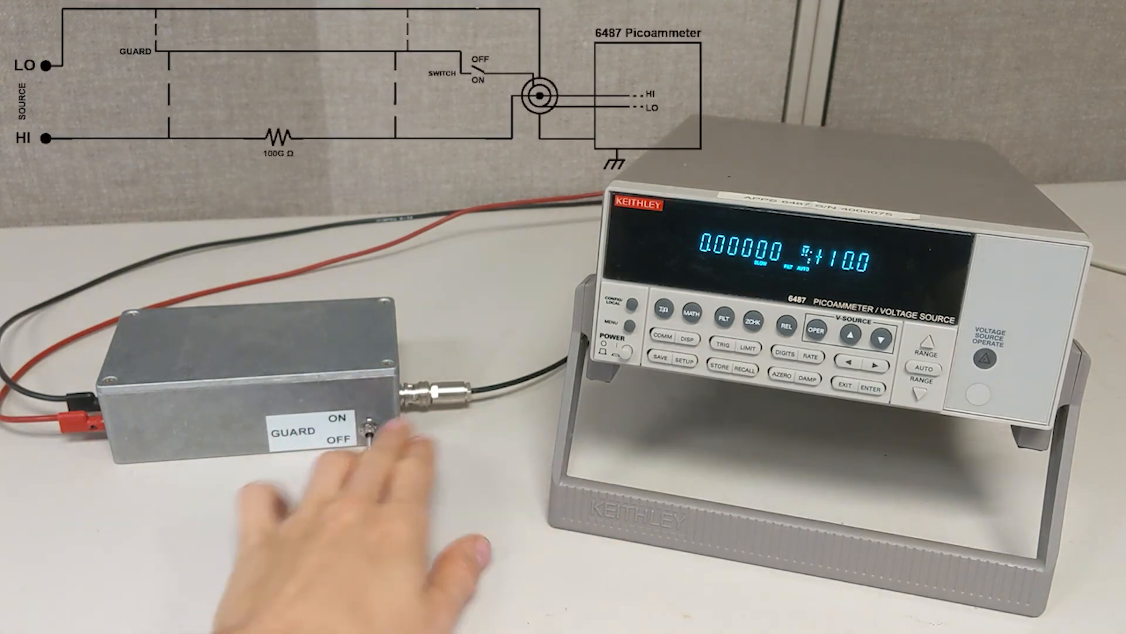
{"action": "left_click", "coordinate": [370, 424]}
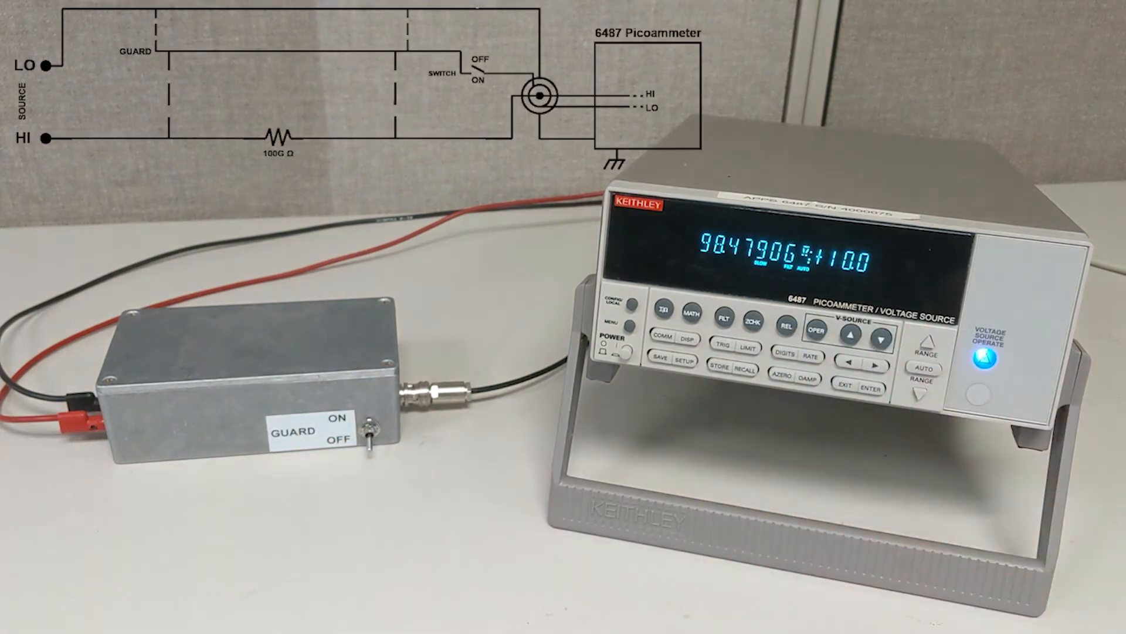